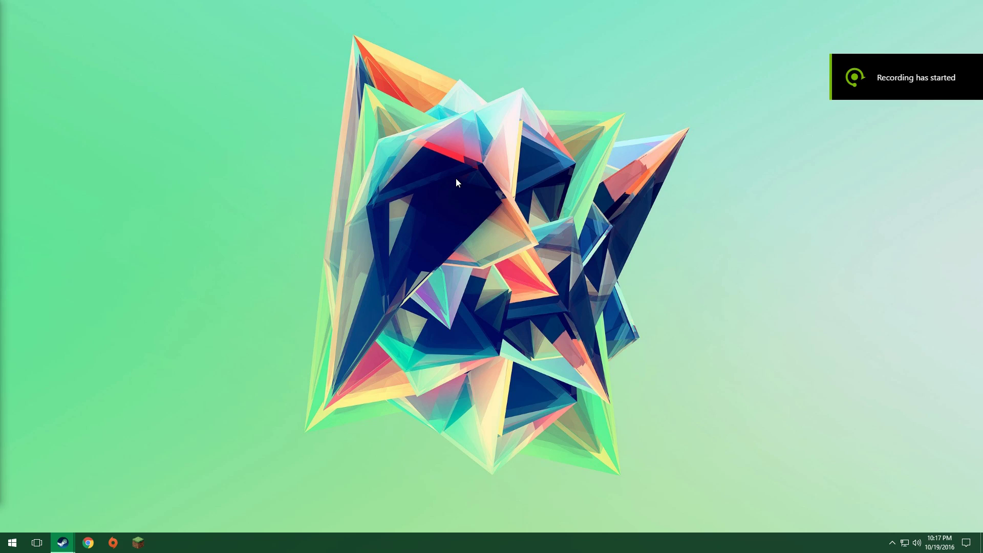
pyautogui.moveTo(536, 385)
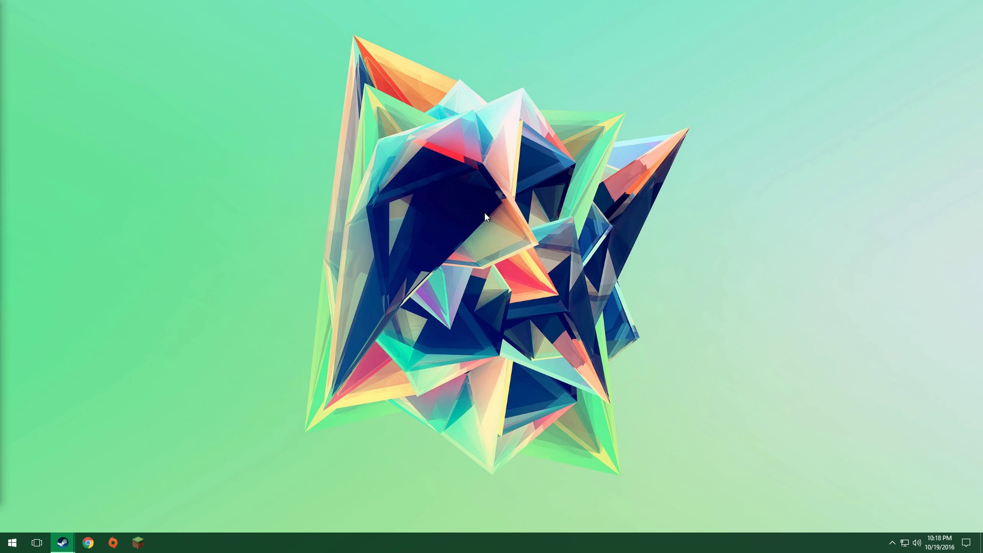
pyautogui.moveTo(757, 357)
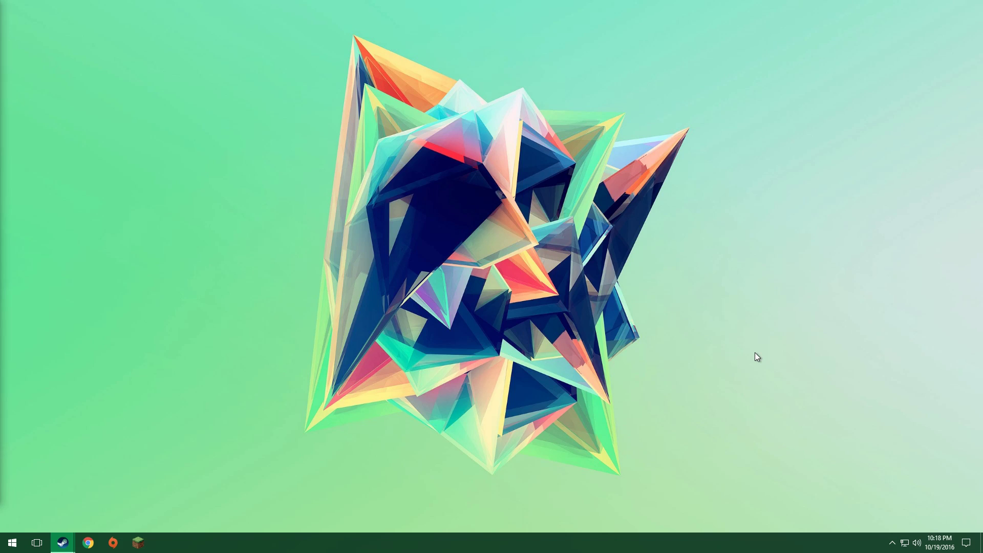
pyautogui.moveTo(716, 357)
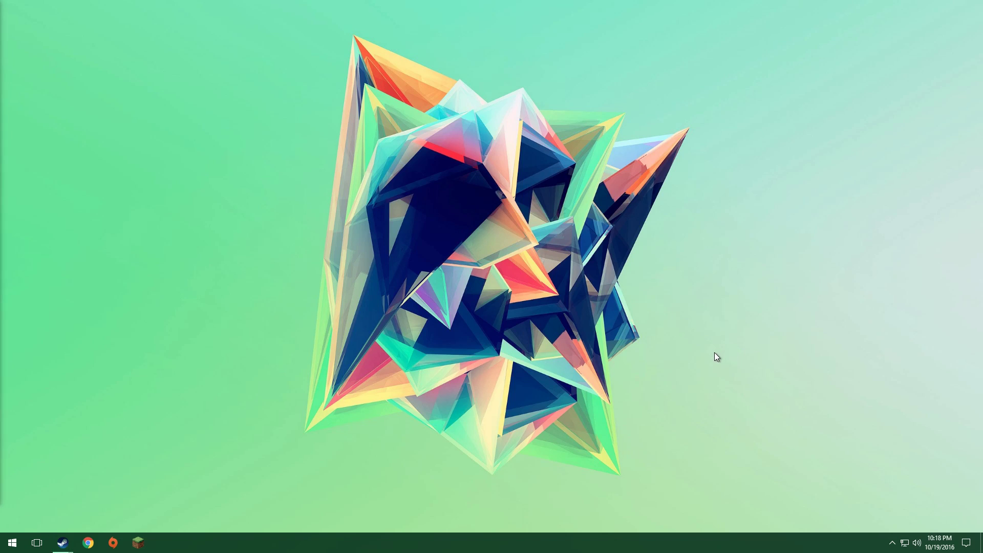
pyautogui.moveTo(320, 154)
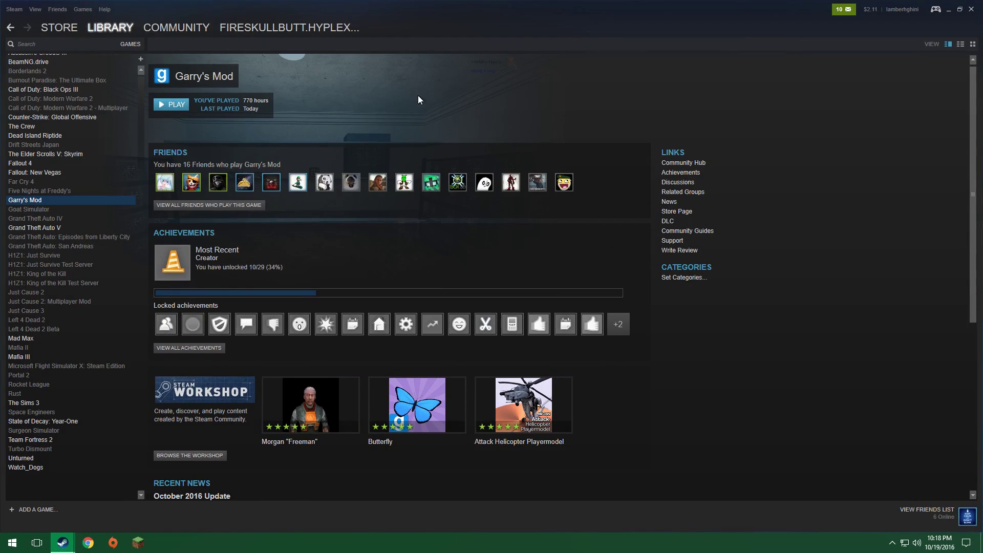
pyautogui.moveTo(107, 207)
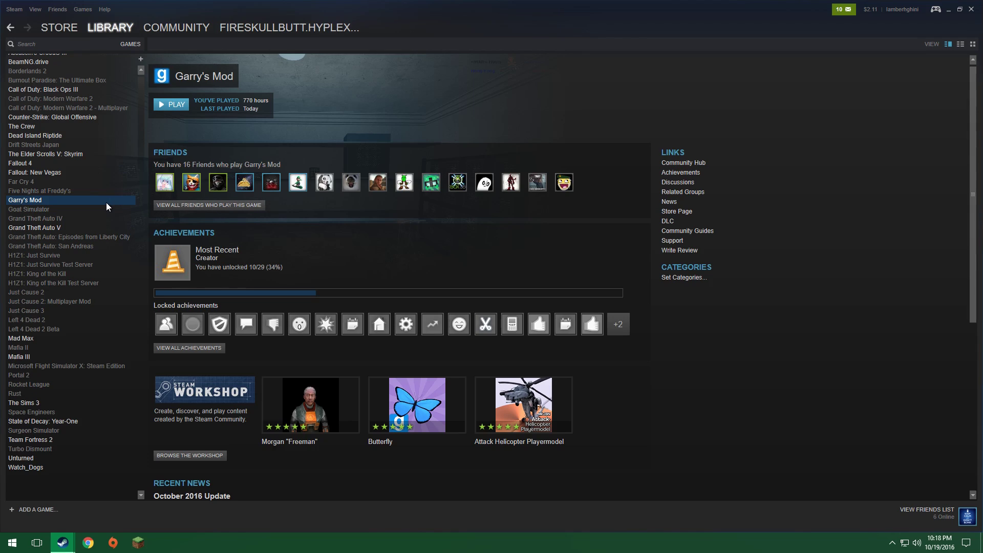
# - Open Garry's Mod Properties, go to Local Files, and browse the install folder
pyautogui.rightClick(25, 200)
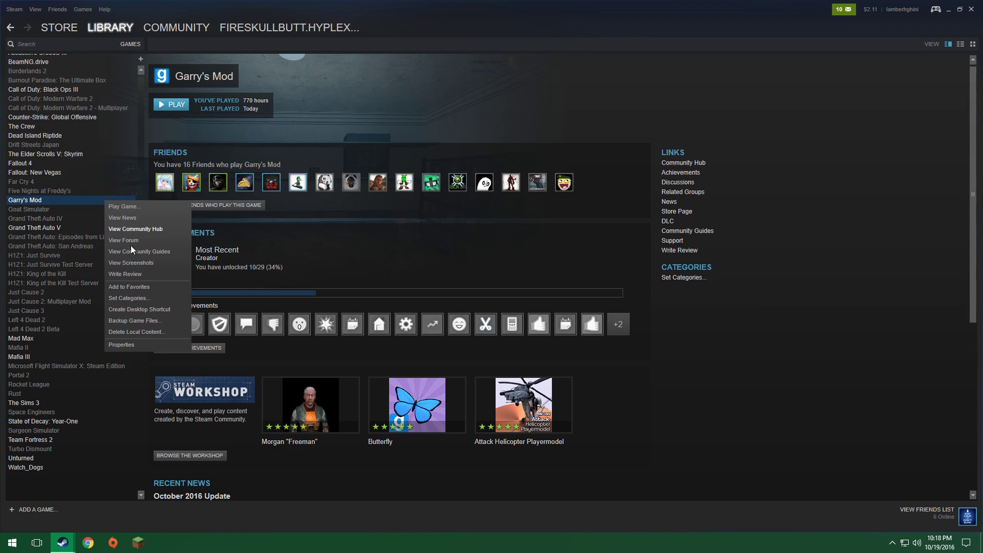
pyautogui.moveTo(132, 346)
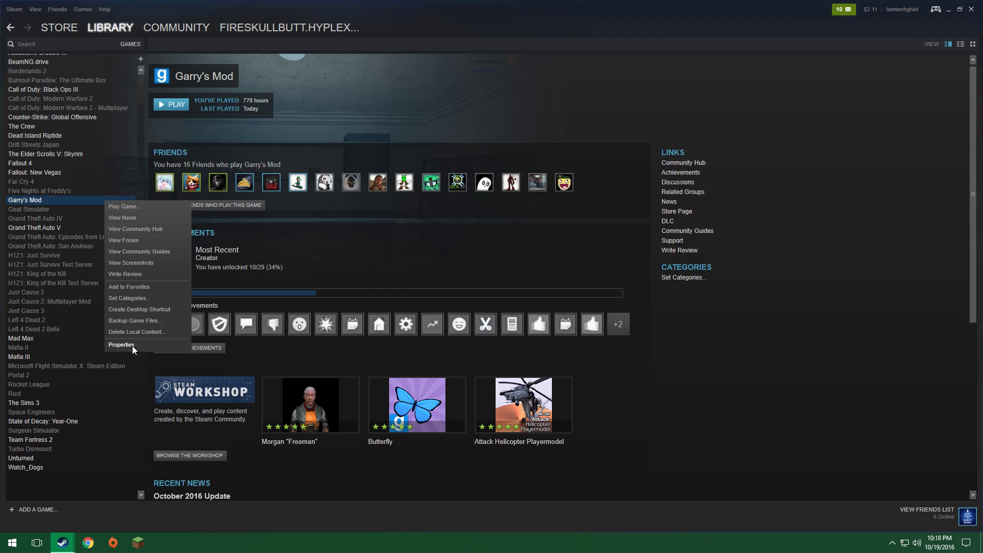
pyautogui.click(121, 344)
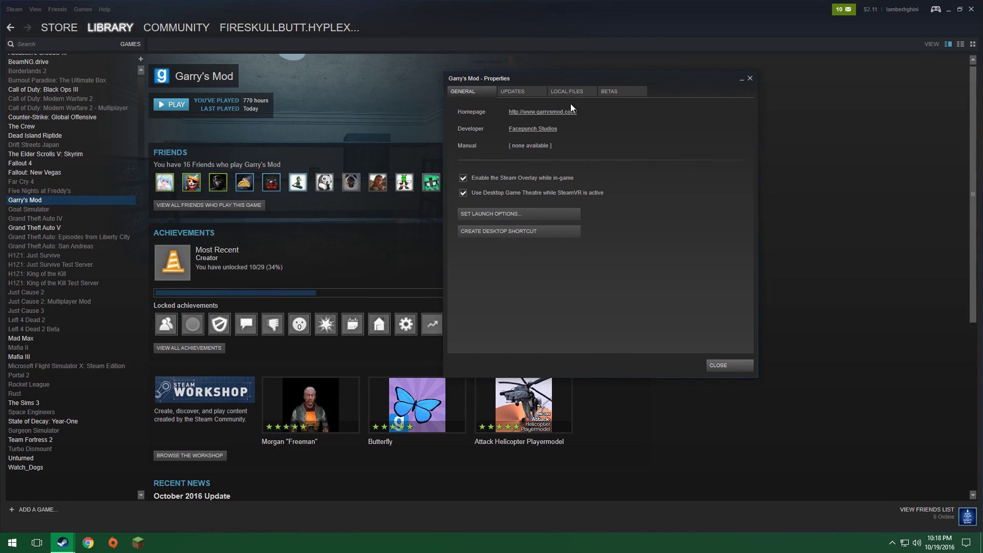
pyautogui.click(567, 91)
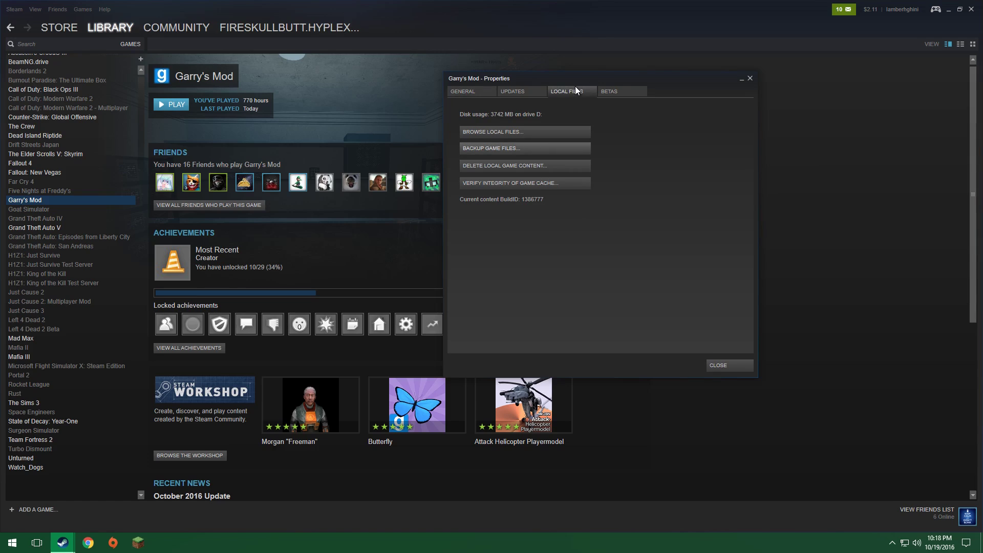
pyautogui.moveTo(517, 143)
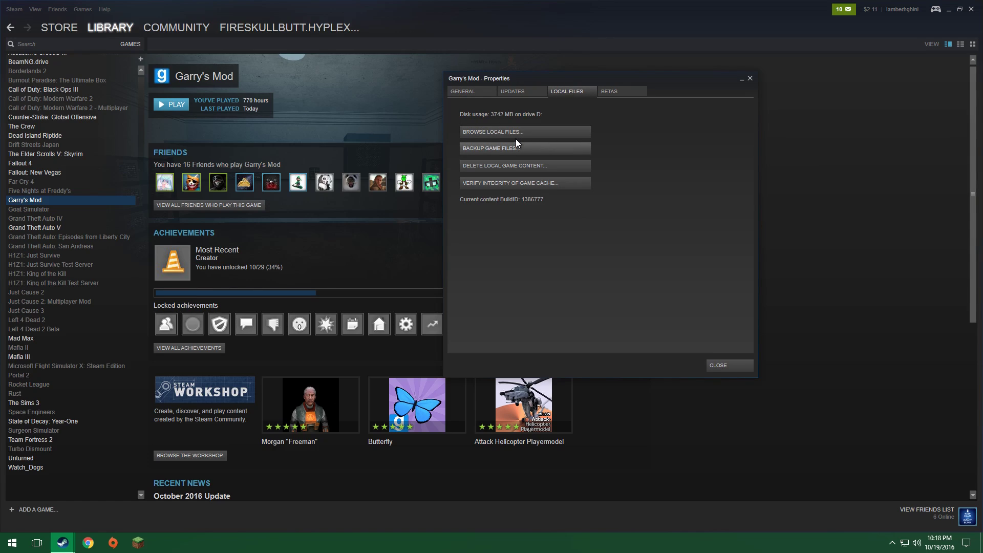
pyautogui.moveTo(517, 132)
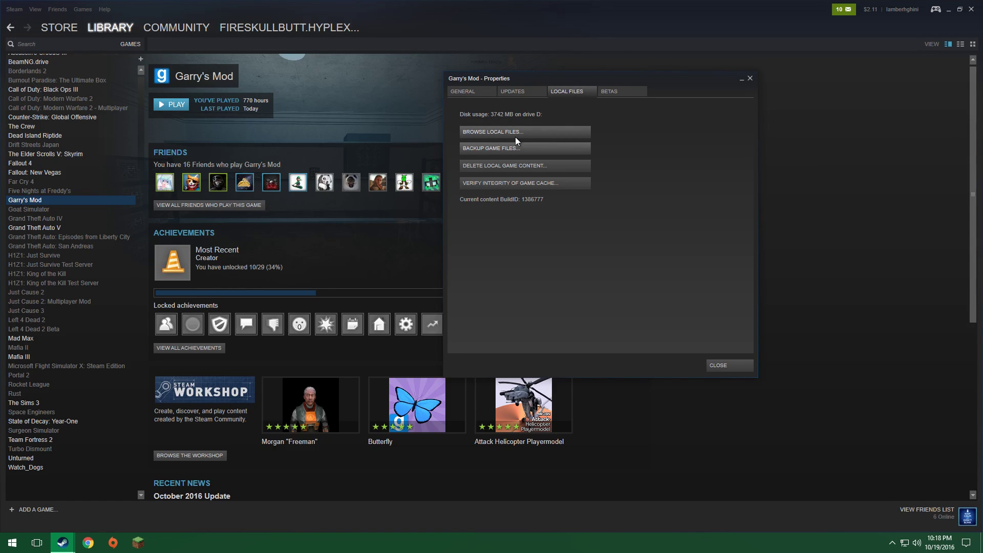
pyautogui.click(524, 132)
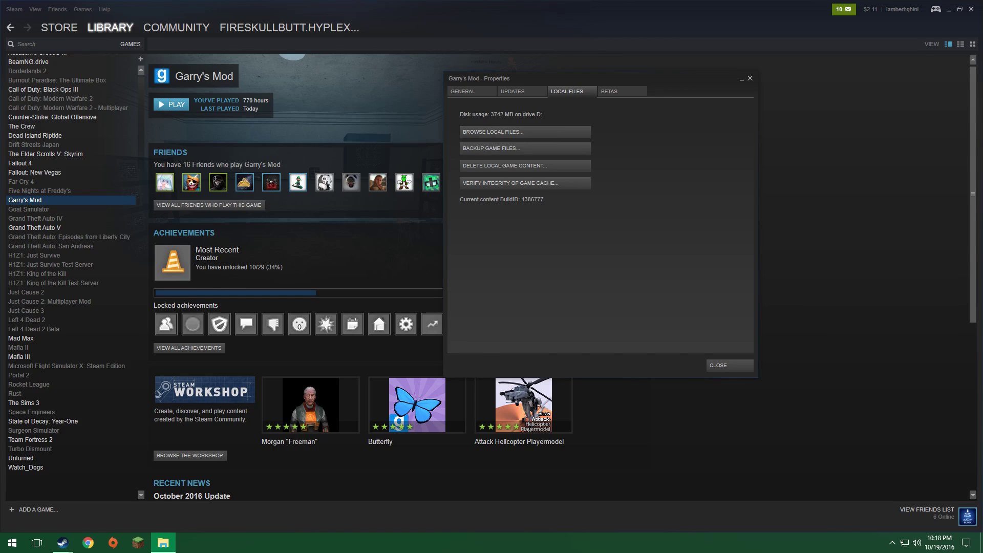
# - Navigate into garrysmod\cfg and bring up the options for autoexec.cfg
pyautogui.click(524, 131)
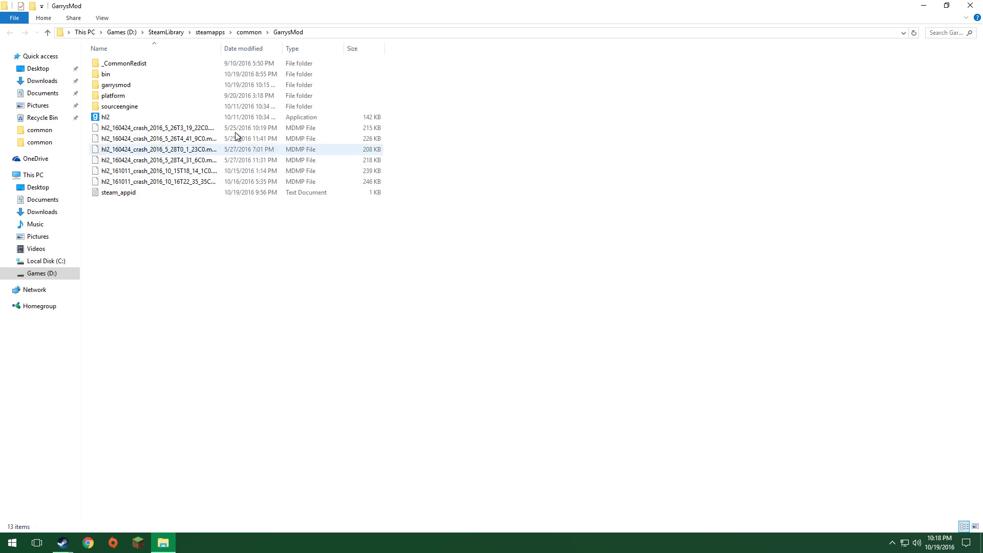
pyautogui.moveTo(116, 84)
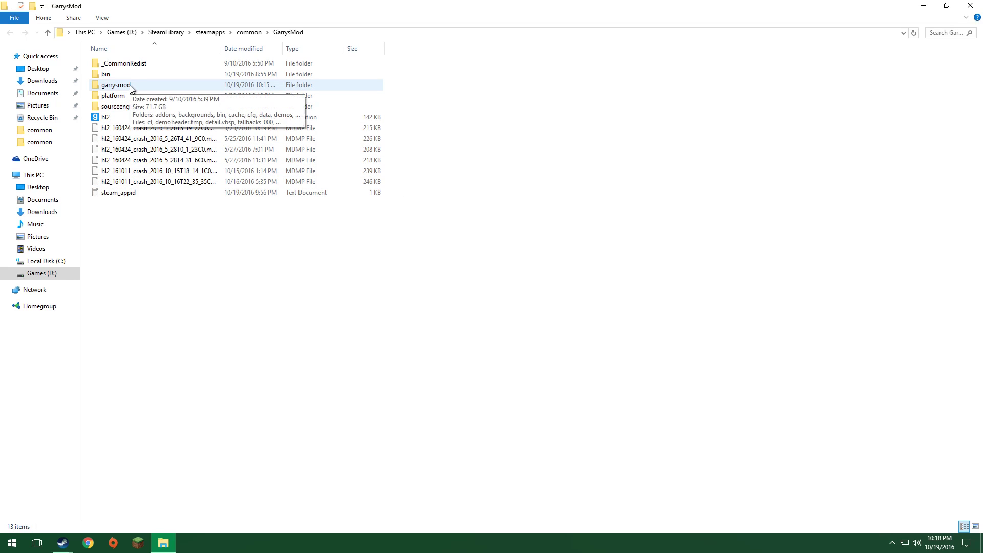
pyautogui.doubleClick(116, 84)
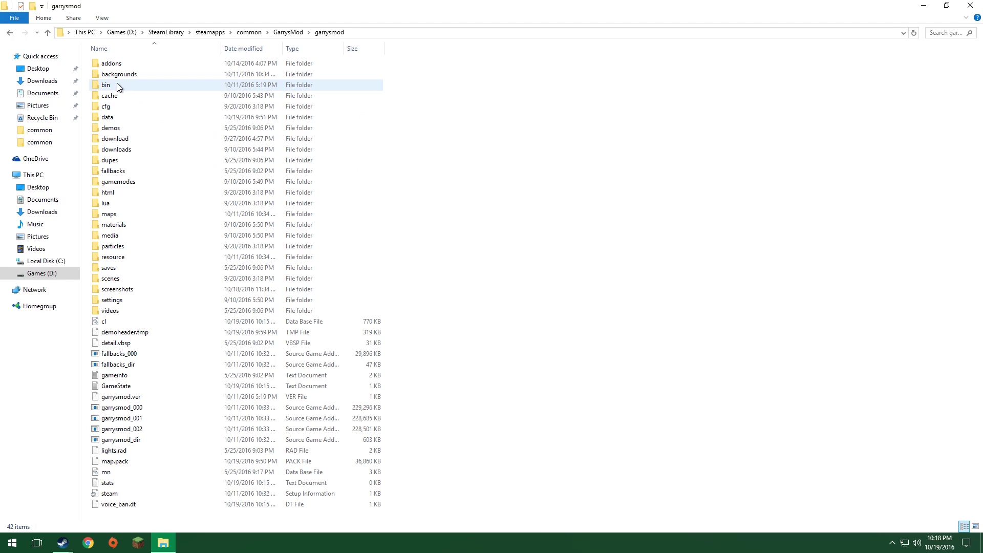
pyautogui.click(105, 106)
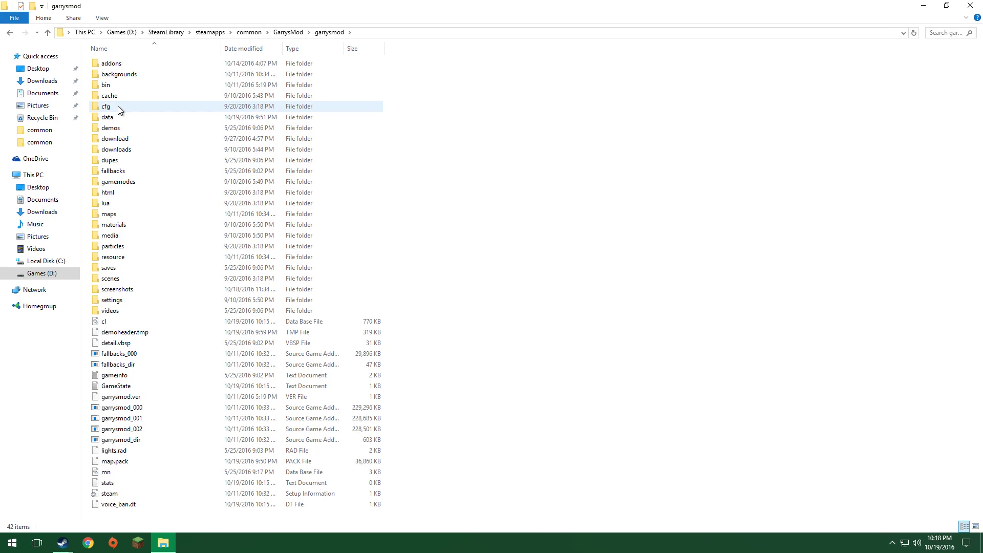
pyautogui.doubleClick(105, 106)
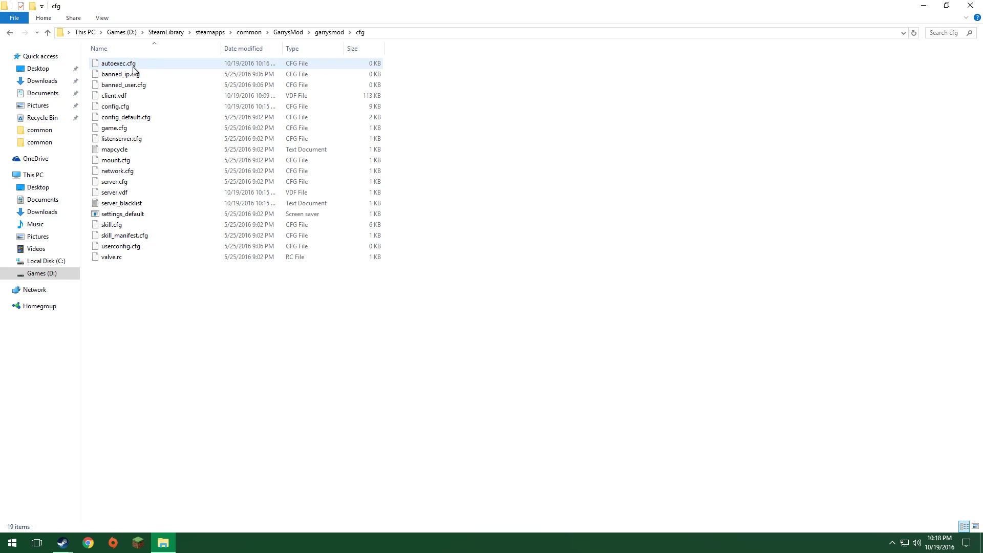
pyautogui.rightClick(146, 68)
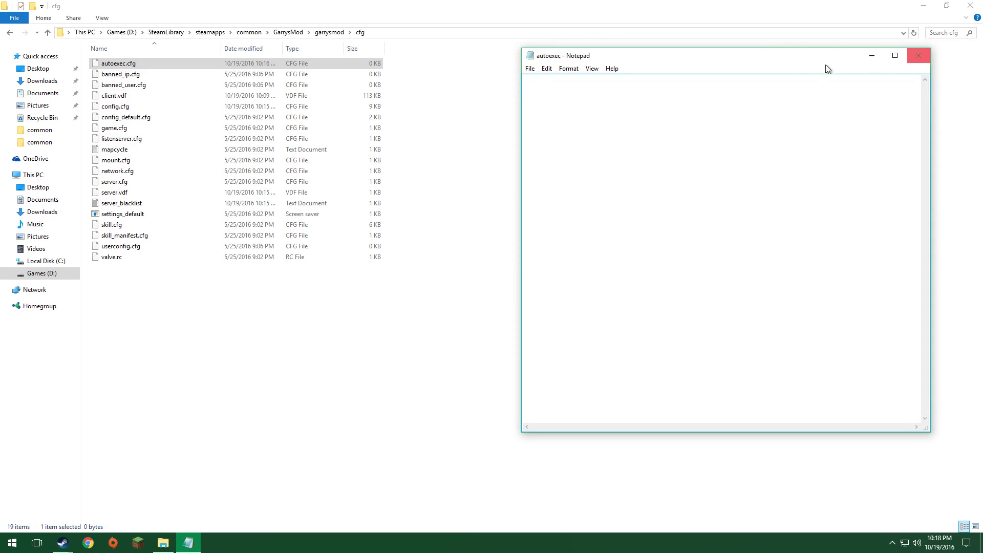
pyautogui.moveTo(594, 56)
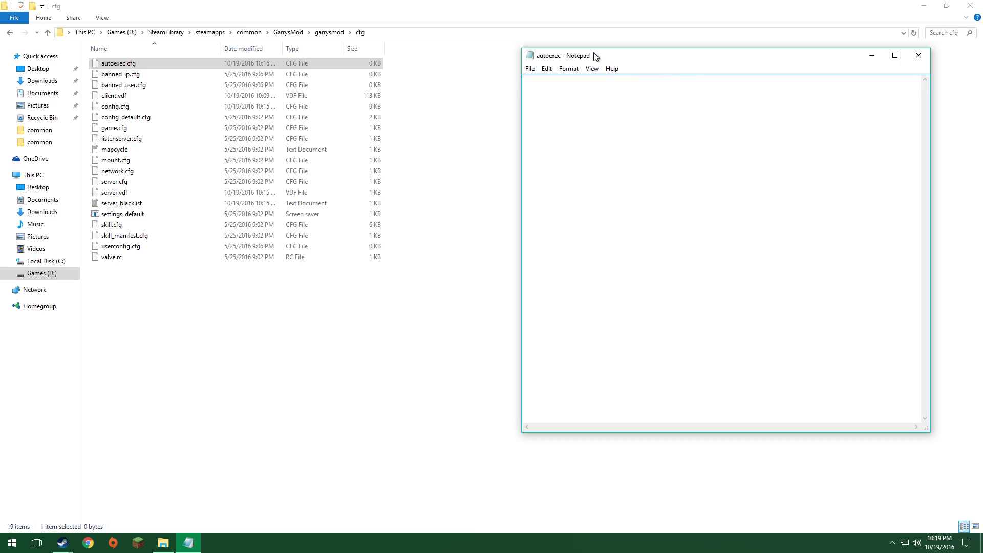
pyautogui.moveTo(601, 142)
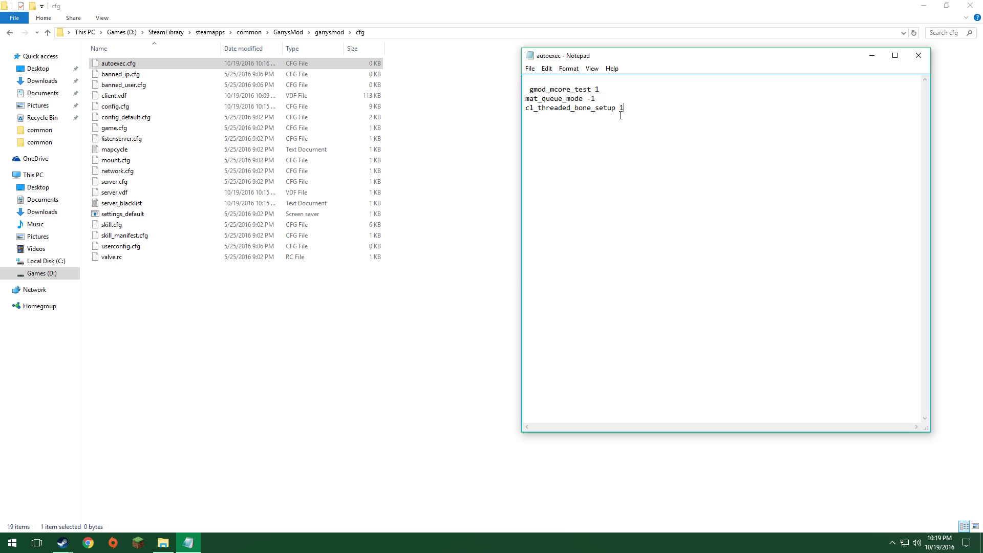
pyautogui.moveTo(556, 111)
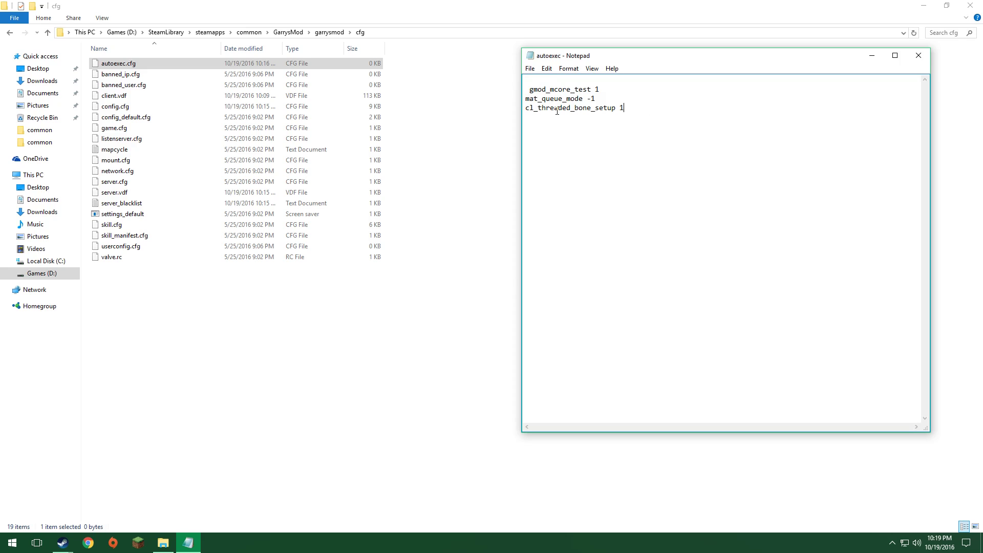
pyautogui.moveTo(637, 109)
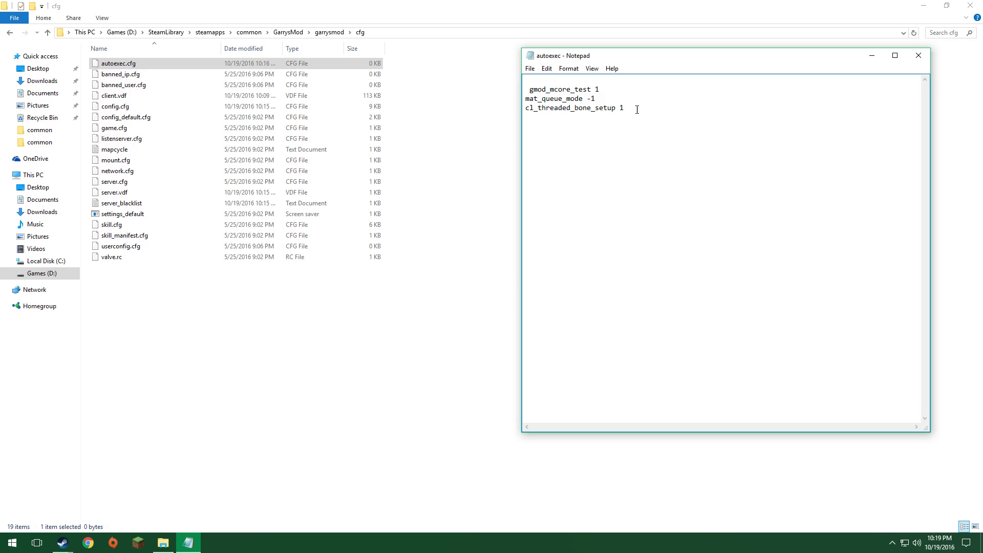
pyautogui.moveTo(765, 105)
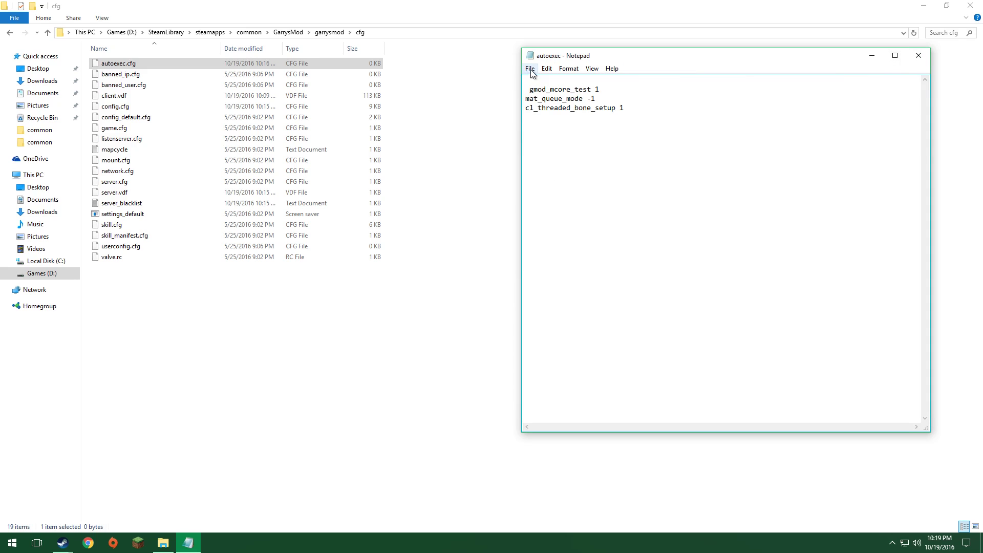
pyautogui.moveTo(918, 56)
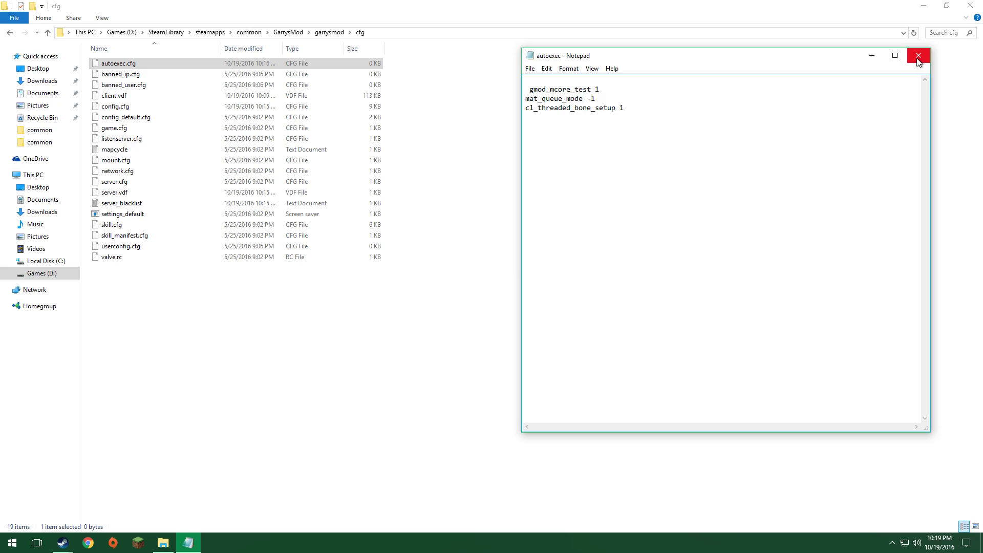
pyautogui.moveTo(917, 61)
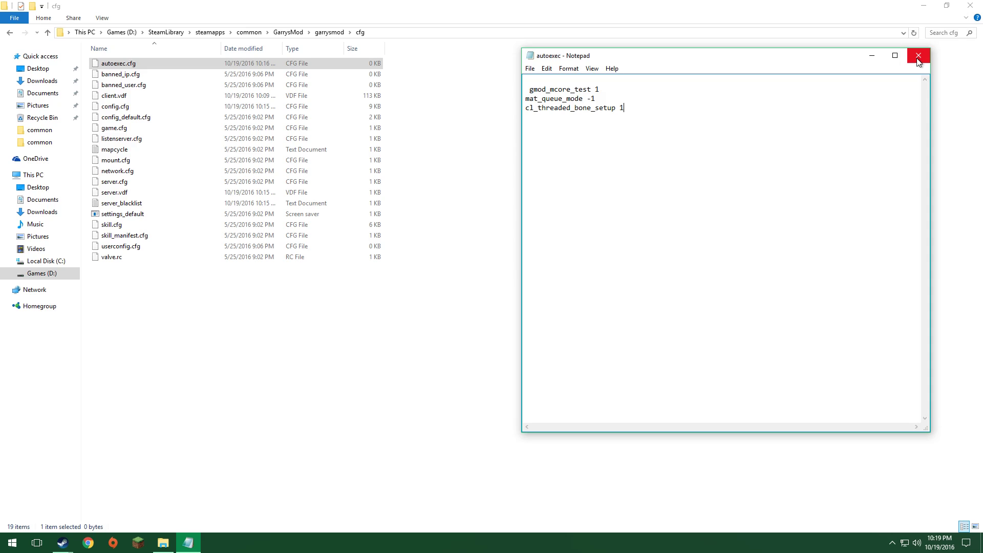
# - Close Notepad and save the three multicore commands to autoexec.cfg
pyautogui.click(917, 55)
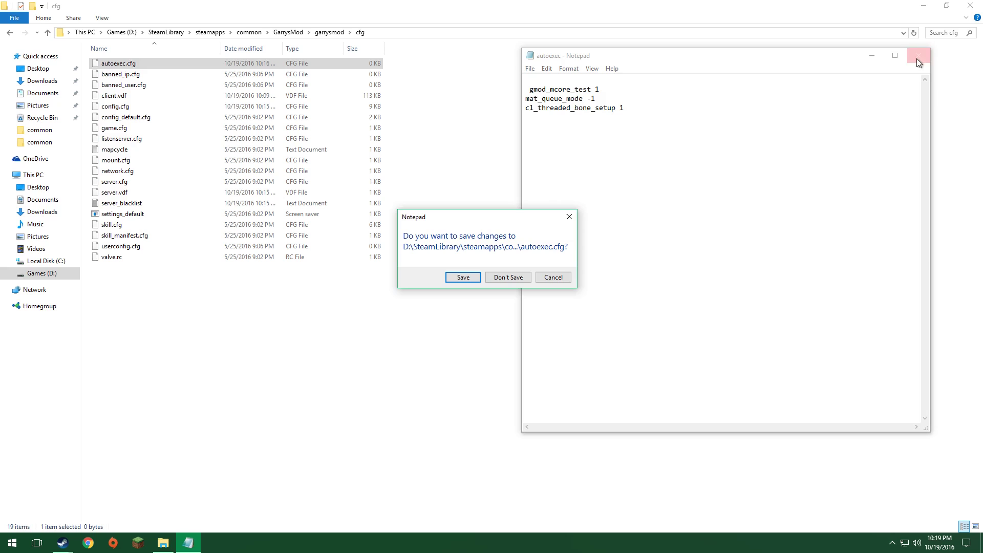
pyautogui.click(508, 277)
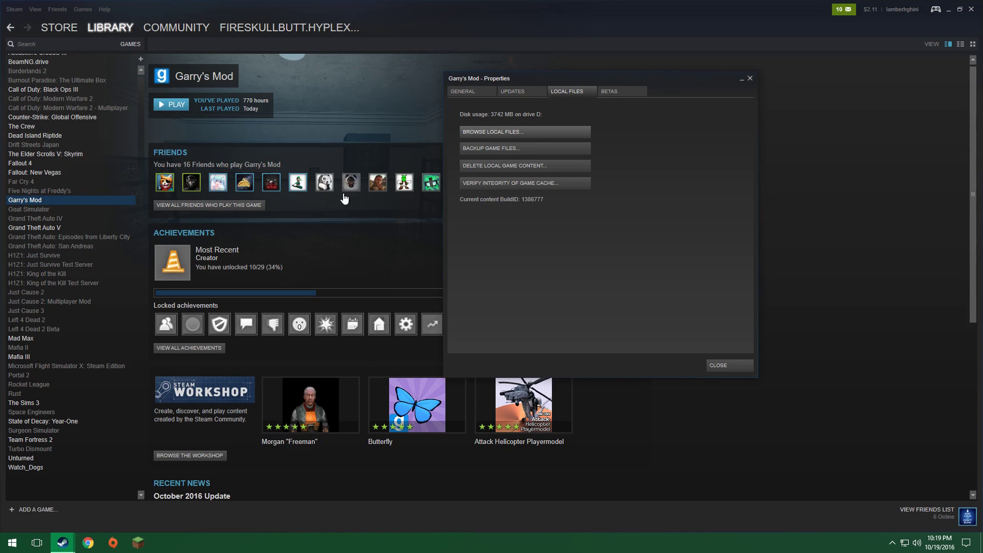
# - Dismiss the Garry's Mod Properties window and launch the game with PLAY
pyautogui.click(717, 365)
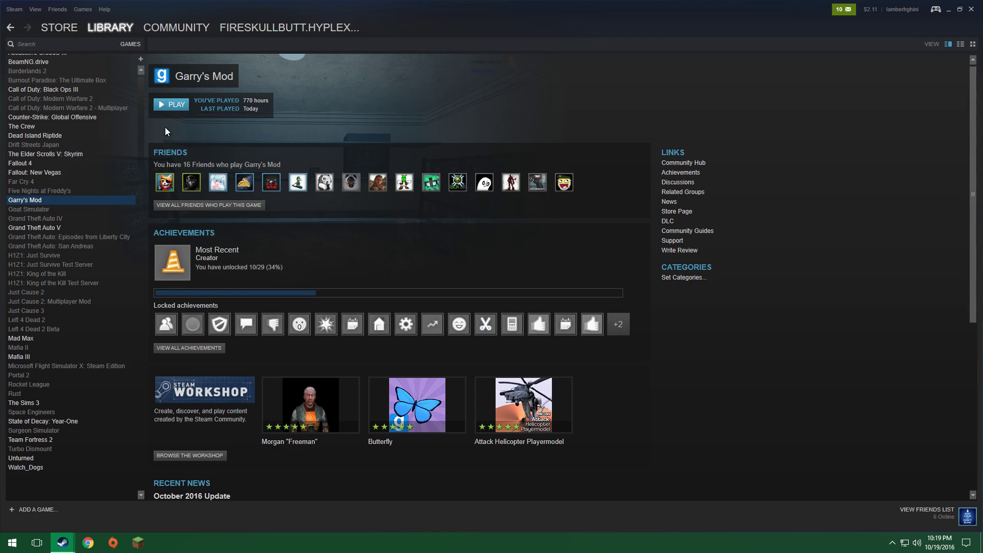
pyautogui.click(174, 104)
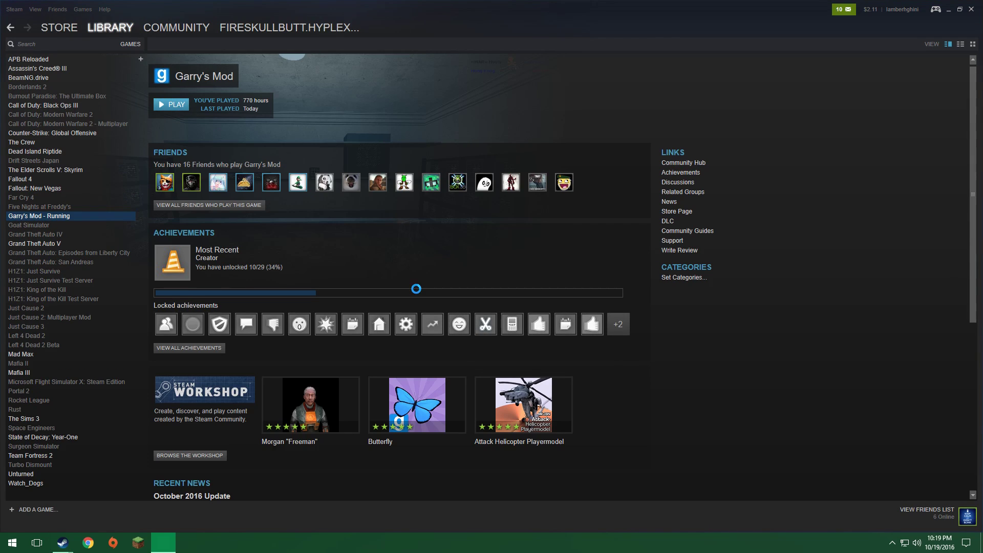
pyautogui.click(174, 104)
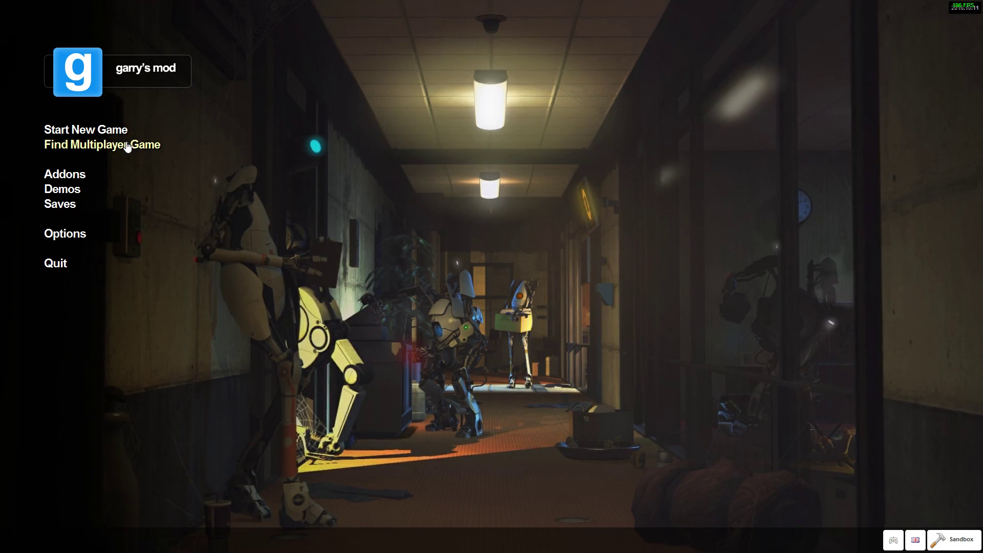
# - Browse multiplayer servers, inspect DivinityRoleplay's player list, and join that server
pyautogui.click(101, 144)
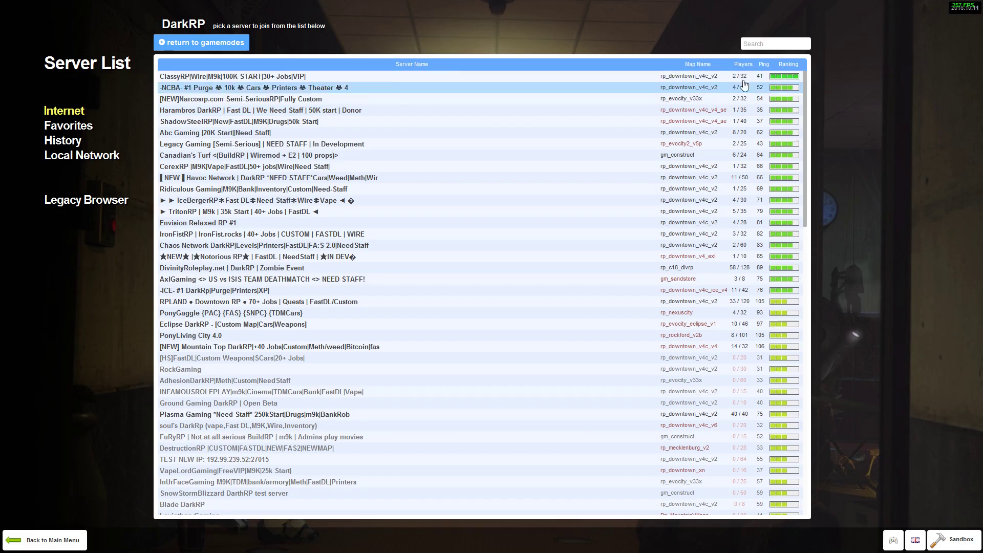
pyautogui.click(743, 64)
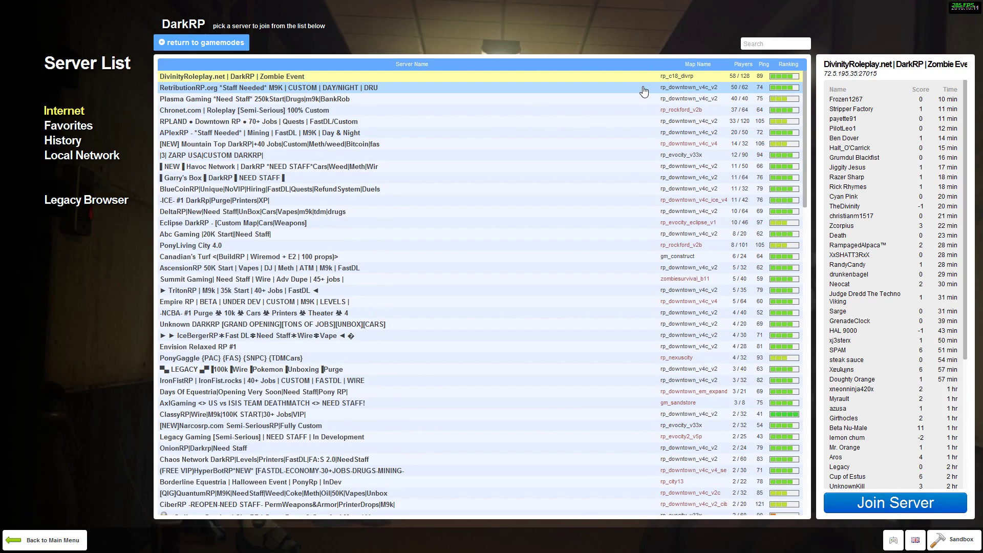
pyautogui.scroll(-3)
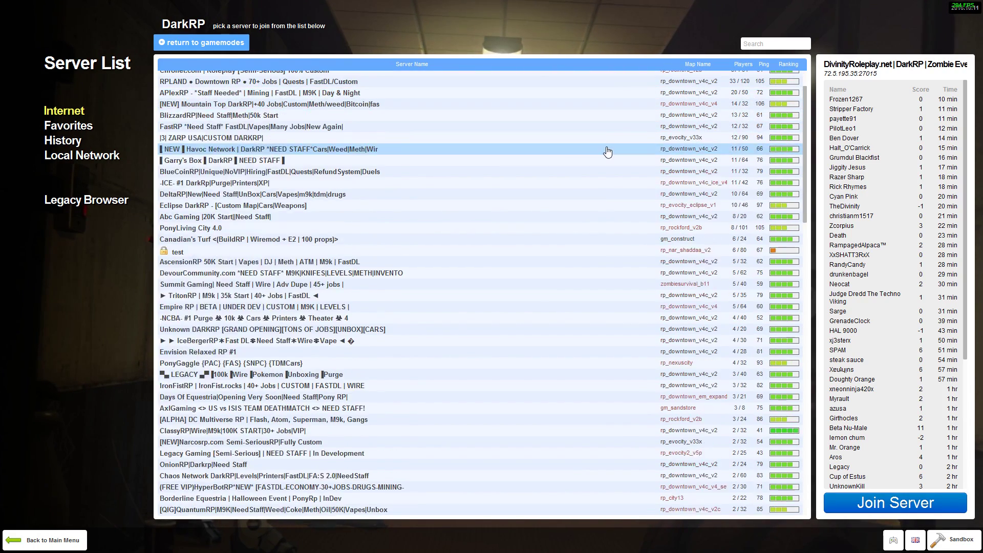
pyautogui.scroll(3)
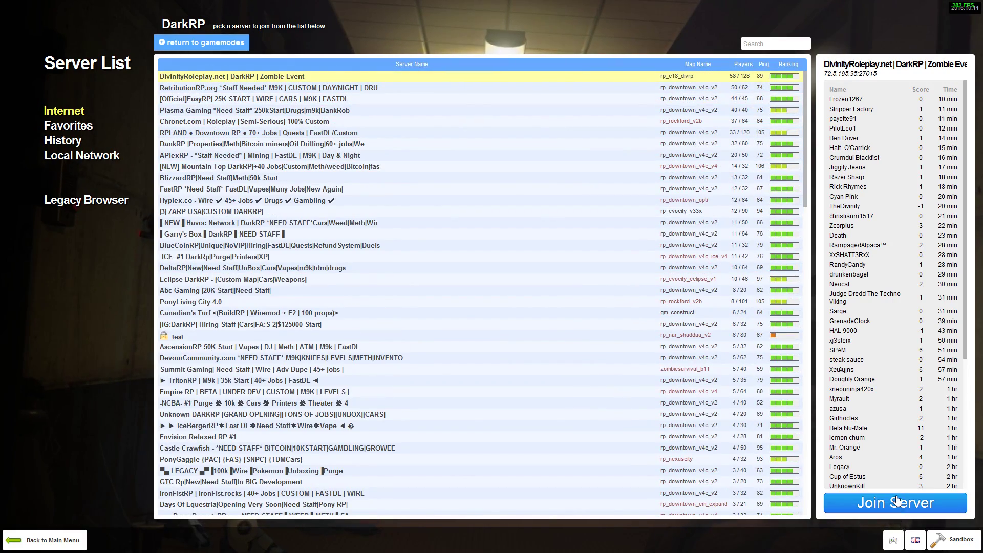
pyautogui.click(893, 503)
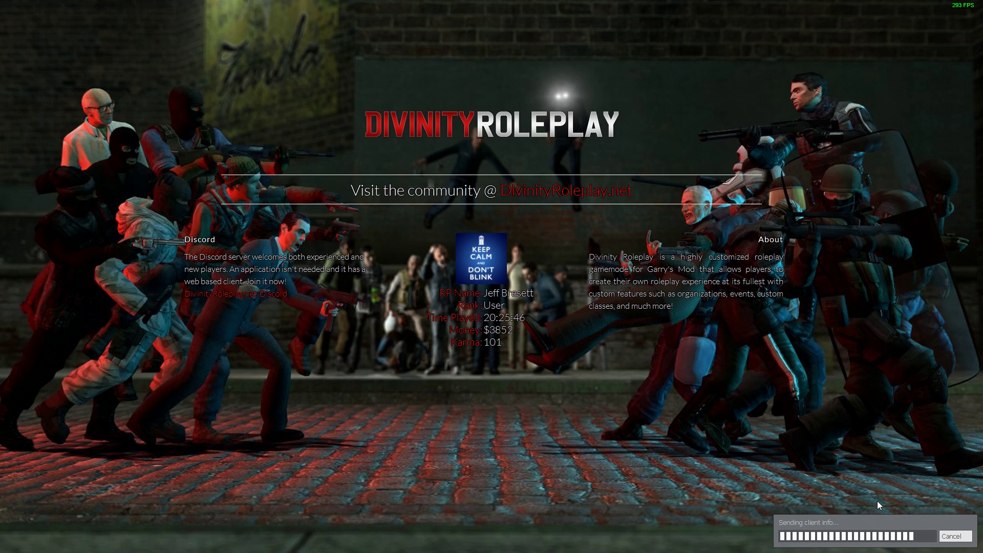
pyautogui.moveTo(893, 547)
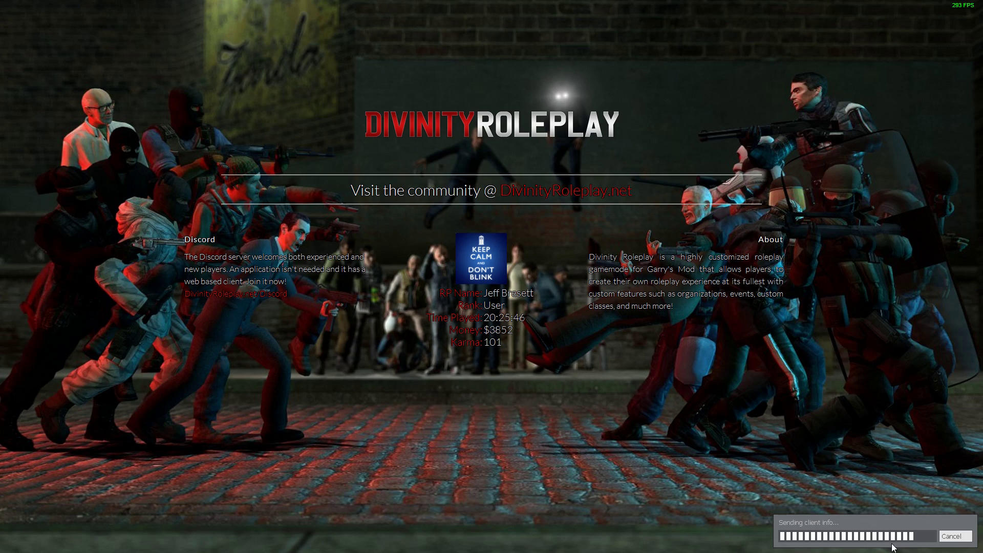
pyautogui.moveTo(897, 522)
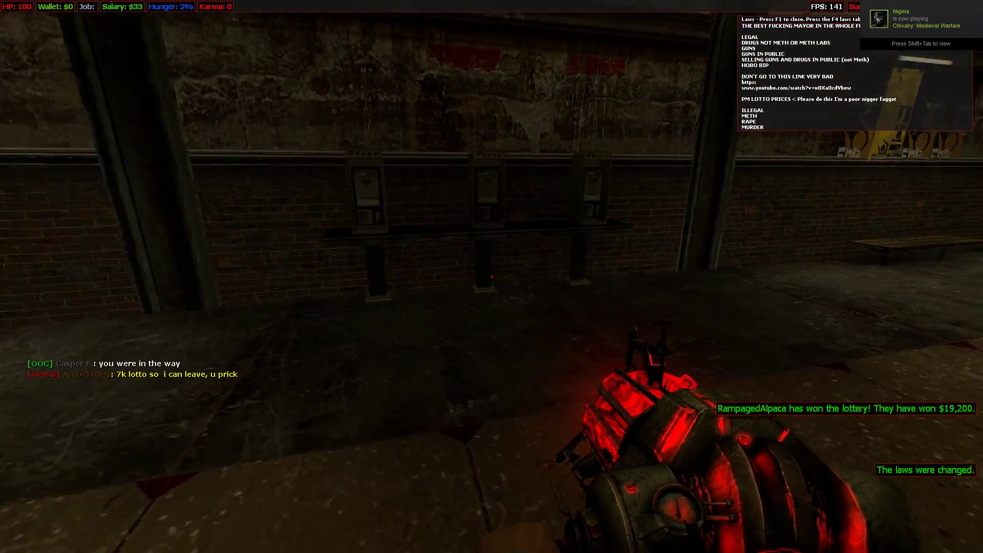
pyautogui.moveTo(492, 277)
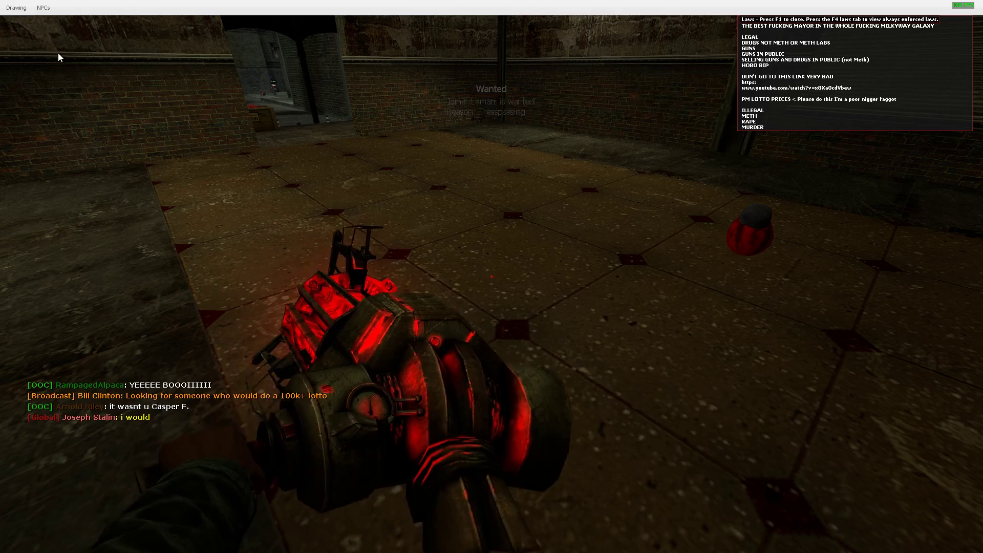
# - Click the top-left of the game window while roaming the DarkRP city checking FPS
pyautogui.click(16, 7)
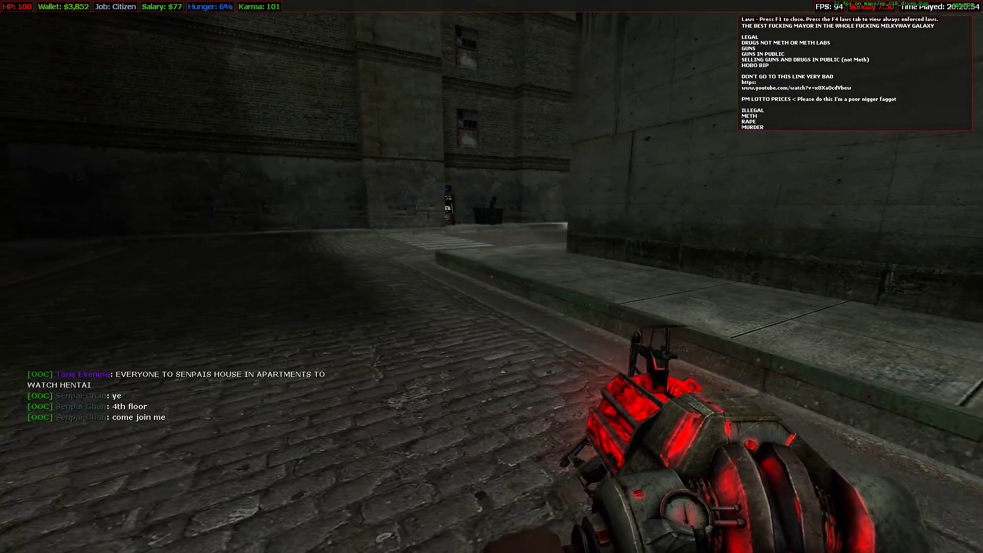
pyautogui.moveTo(491, 276)
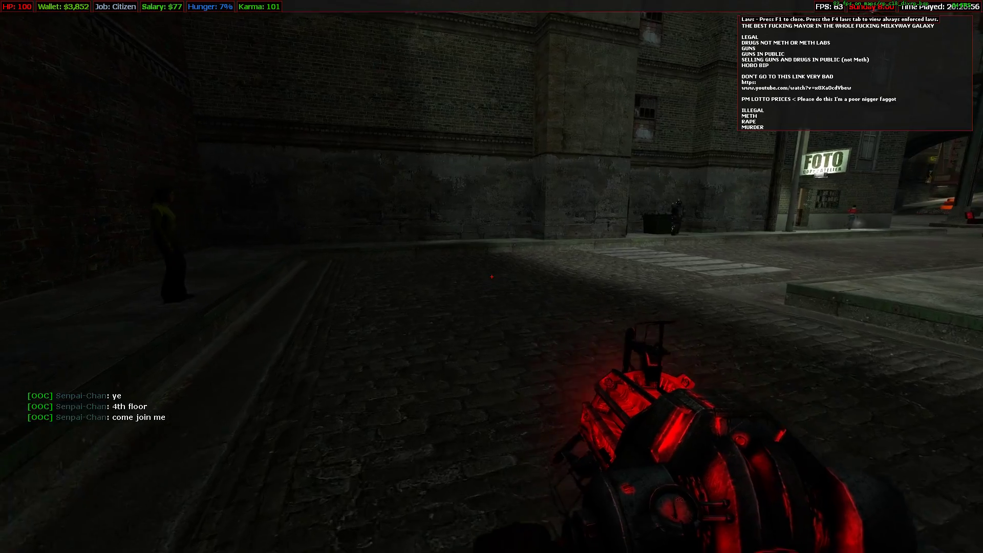